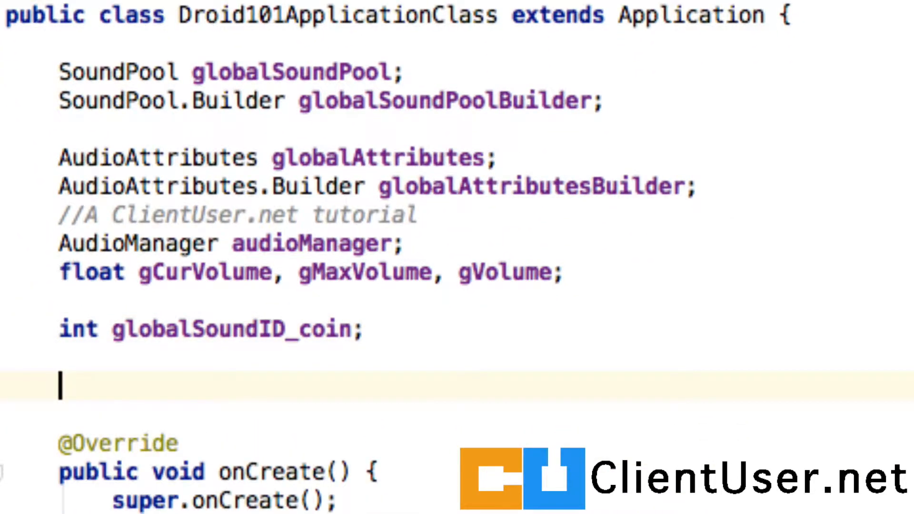
# - Declare 'Boolean soundFX_state;' in Droid101ApplicationClass below globalSoundID_coin
pyautogui.write('Boolean')
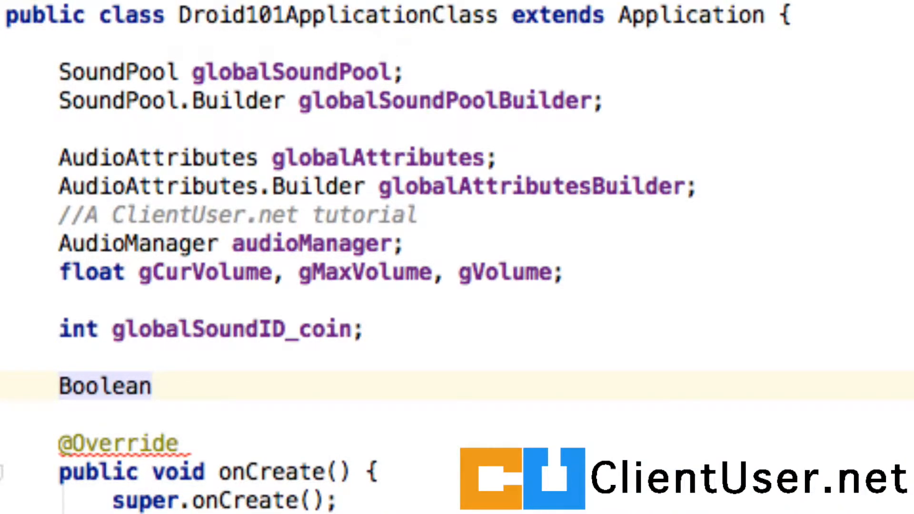
pyautogui.write('sound')
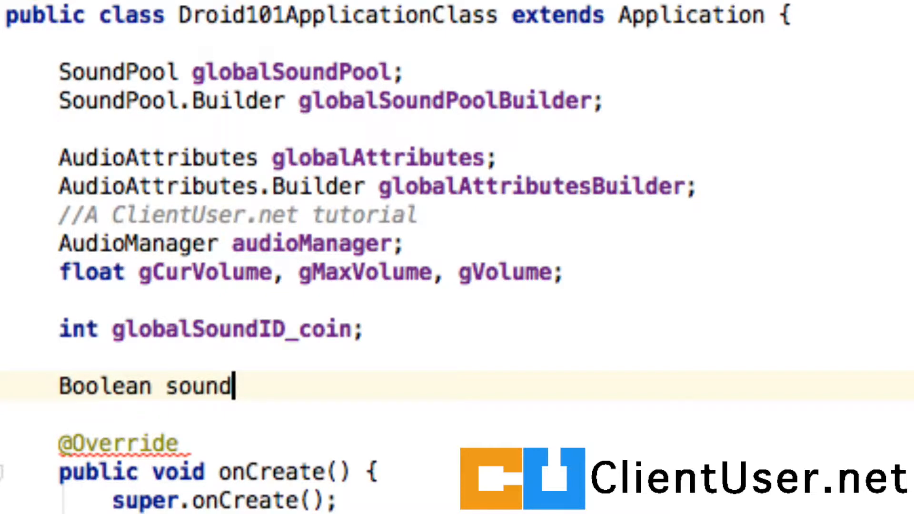
pyautogui.write('FX')
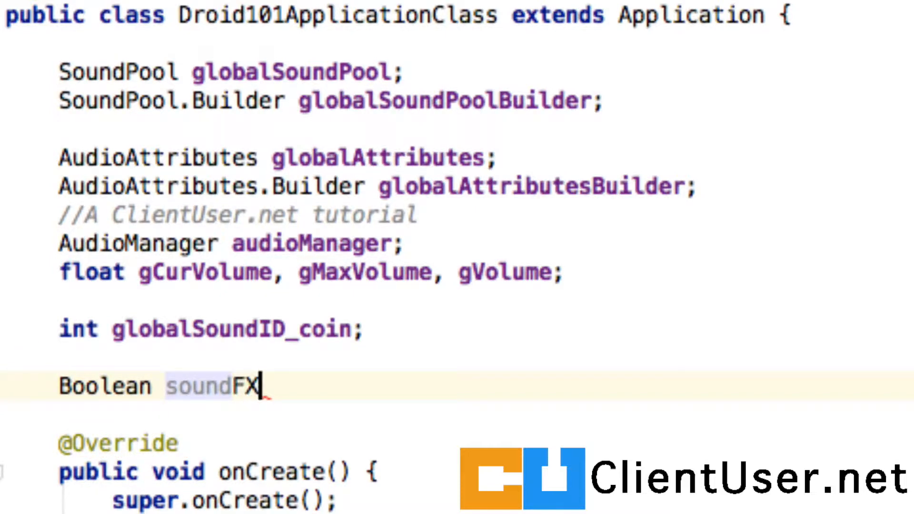
pyautogui.write('_state;')
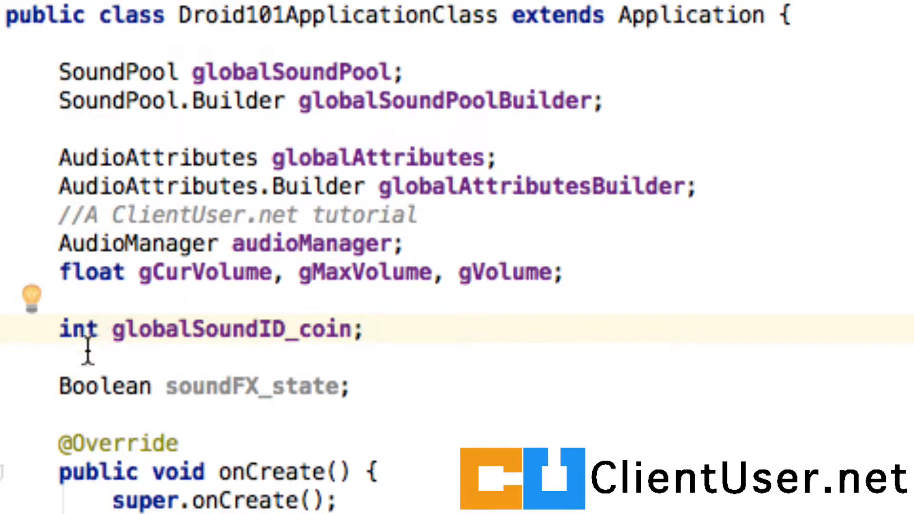
pyautogui.moveTo(123, 384)
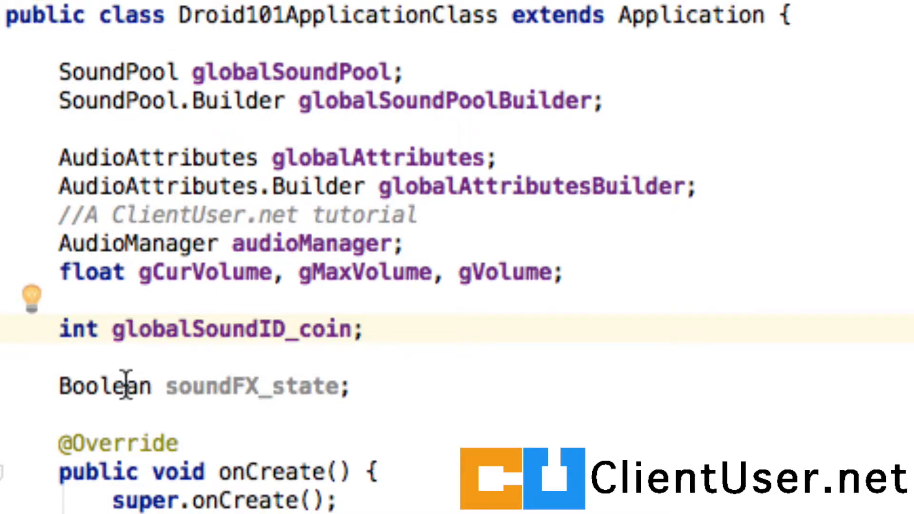
pyautogui.moveTo(266, 396)
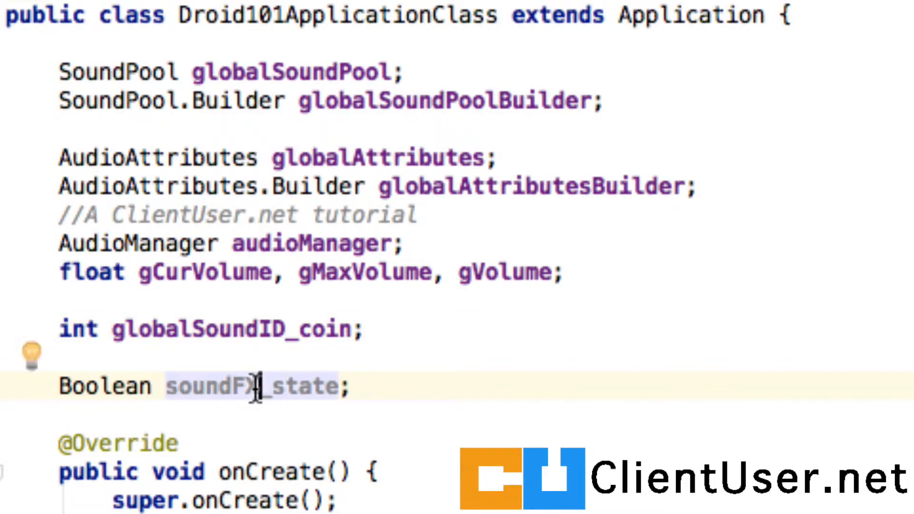
# - Generate the getter and setter for soundFX_state via Code > Generate
pyautogui.click(49, 22)
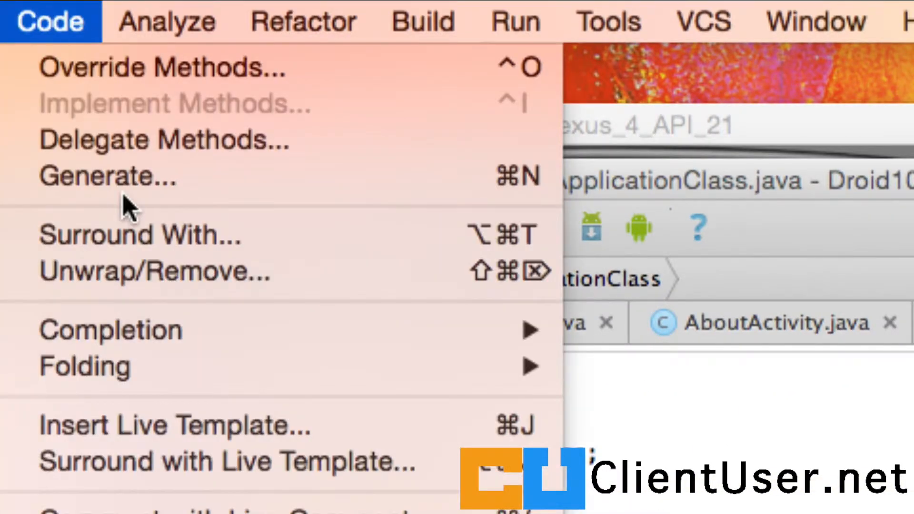
pyautogui.click(107, 176)
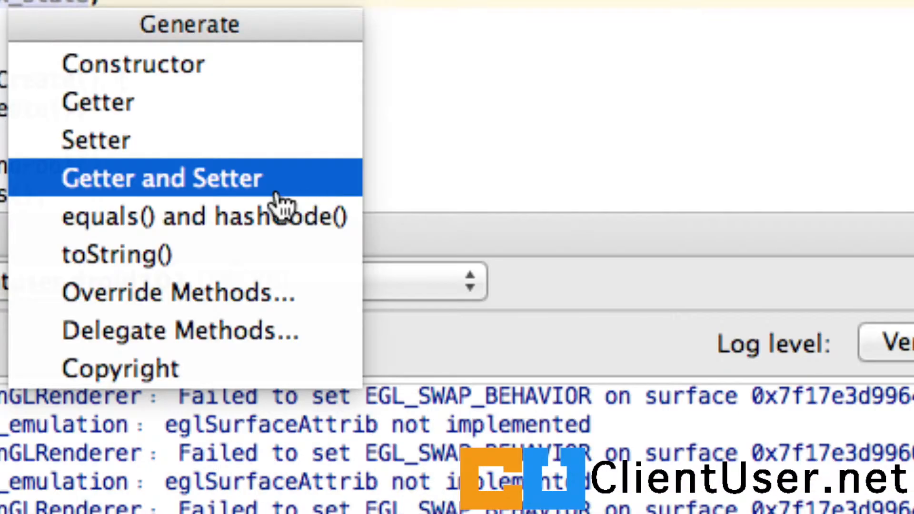
pyautogui.click(163, 178)
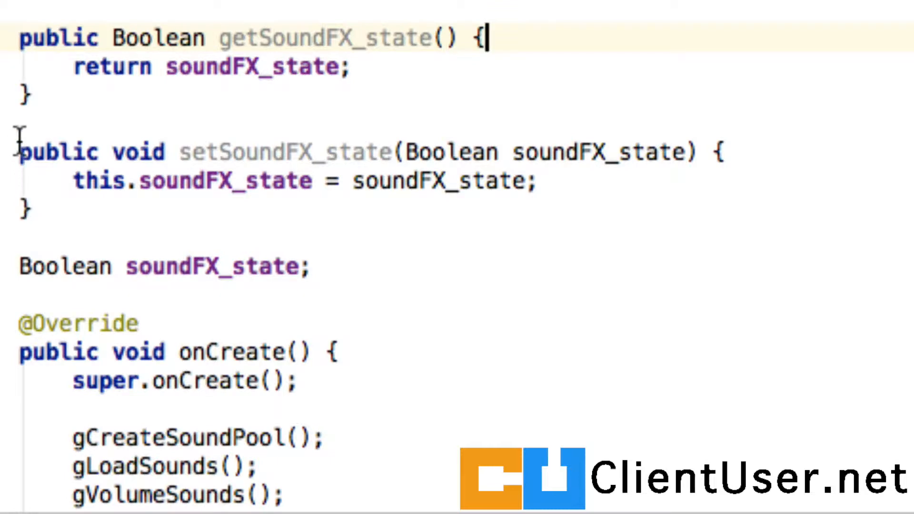
pyautogui.moveTo(227, 266)
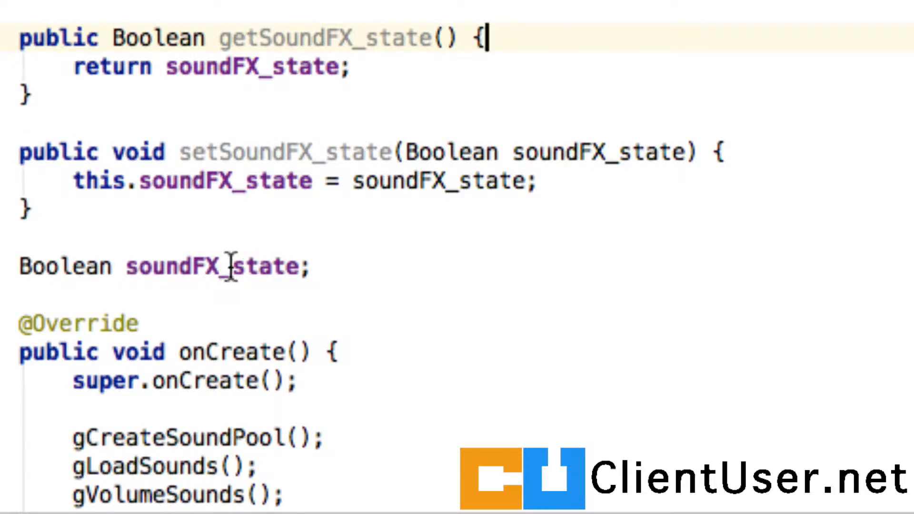
pyautogui.moveTo(207, 181)
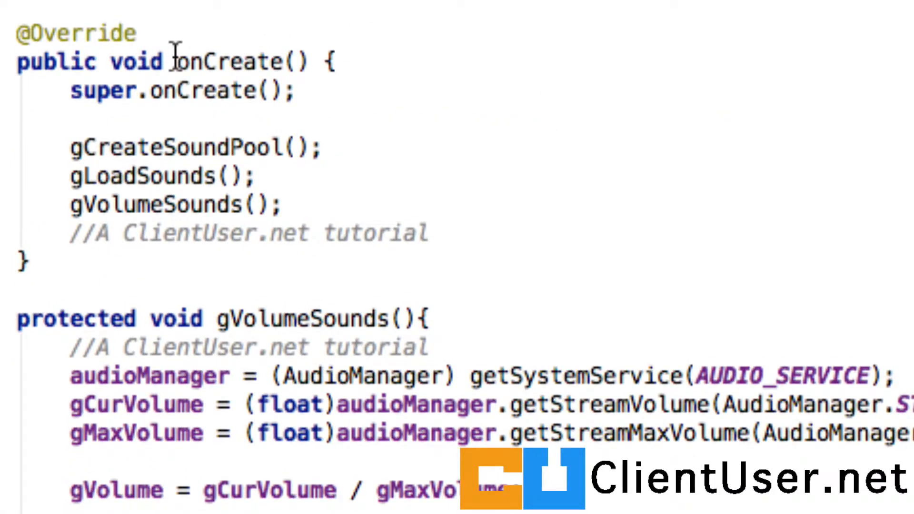
# - Add setSoundFX_state(true); at the end of the application's onCreate
pyautogui.doubleClick(227, 61)
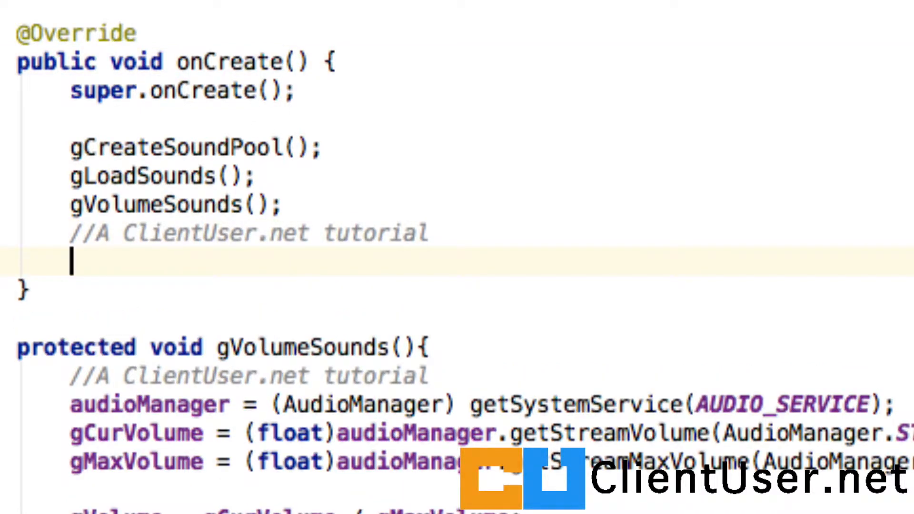
pyautogui.write('setSoundFX_state();')
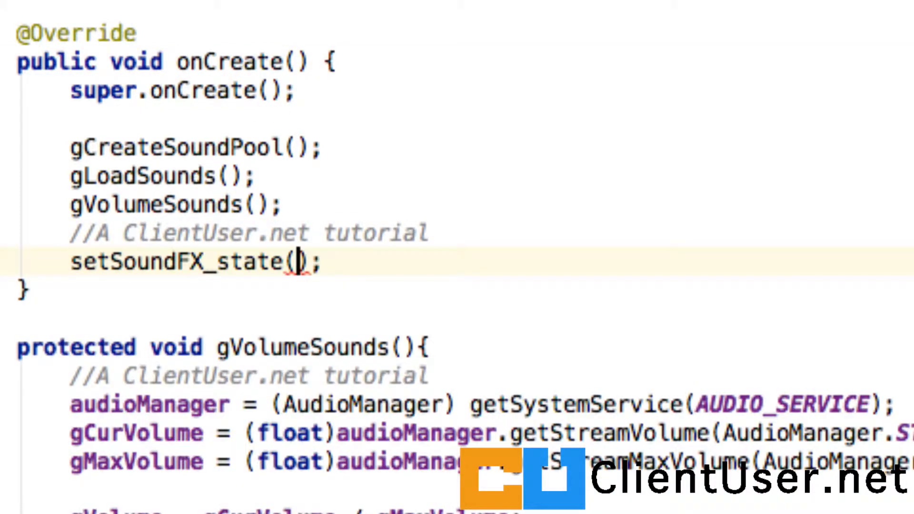
pyautogui.write('tur')
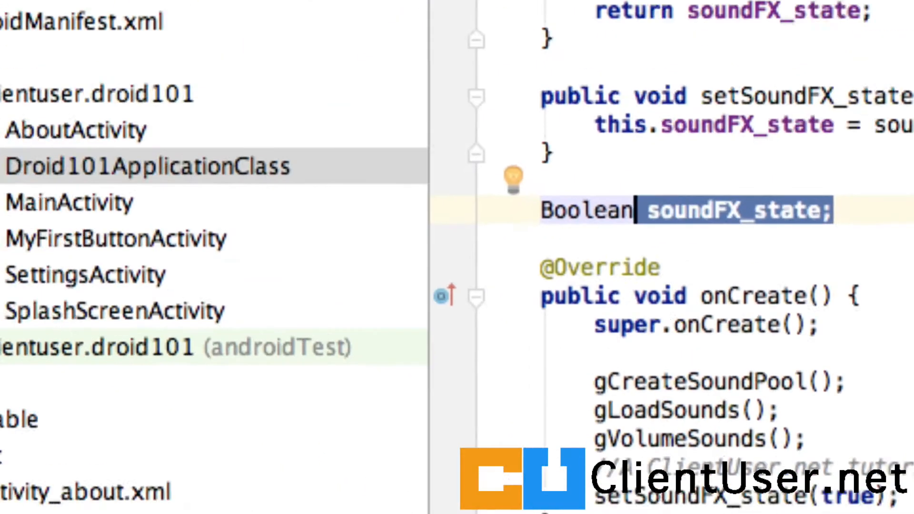
# - In SettingsActivity, change the sound-off toast to "SFX Off, Prog Handler"
pyautogui.click(301, 345)
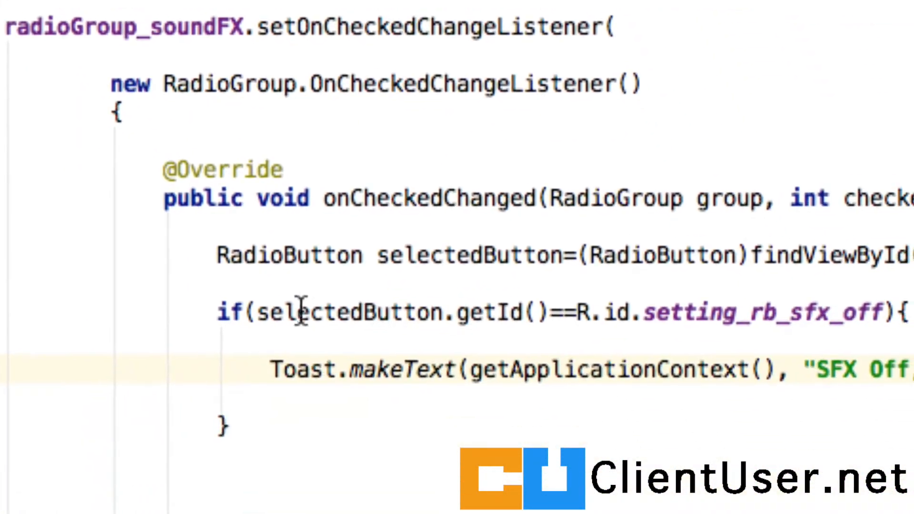
pyautogui.moveTo(588, 369)
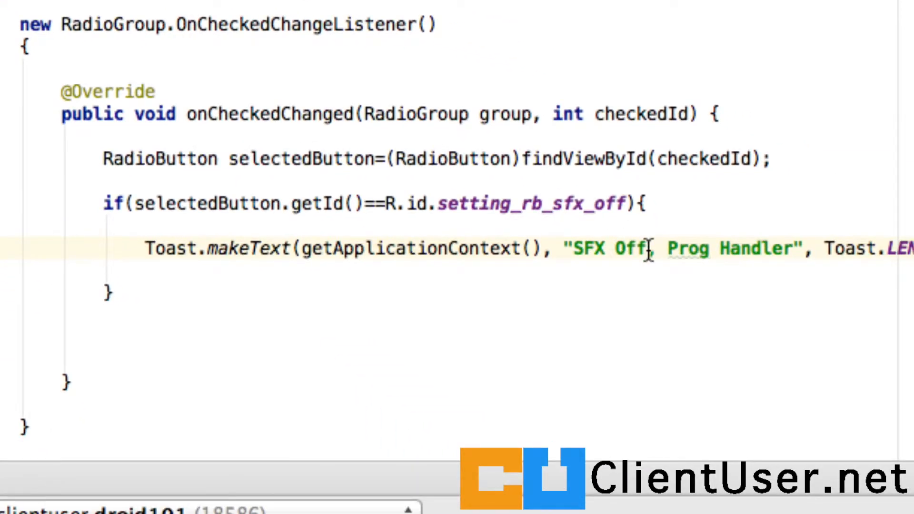
pyautogui.write(',')
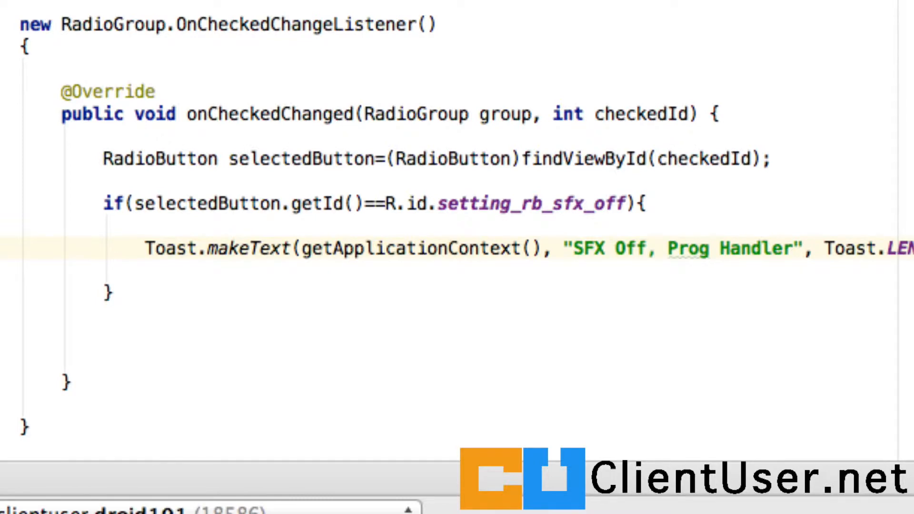
pyautogui.moveTo(790, 236)
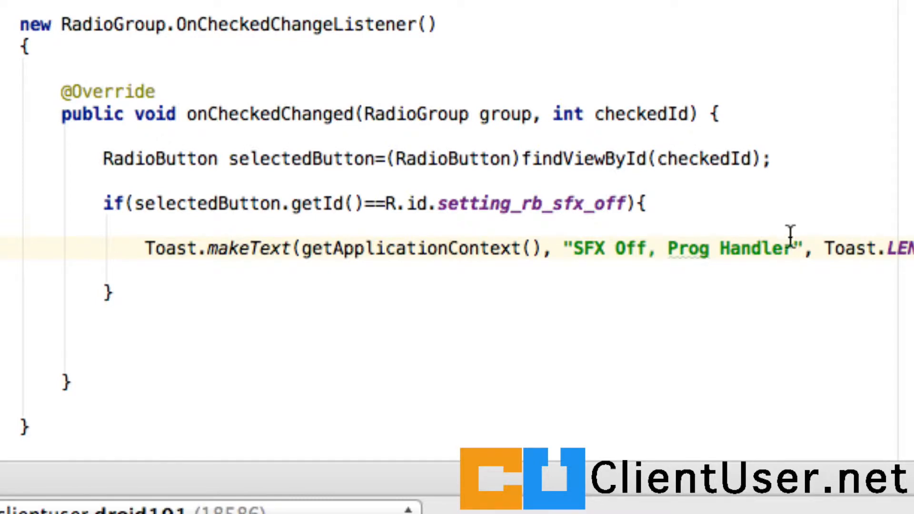
pyautogui.moveTo(530, 283)
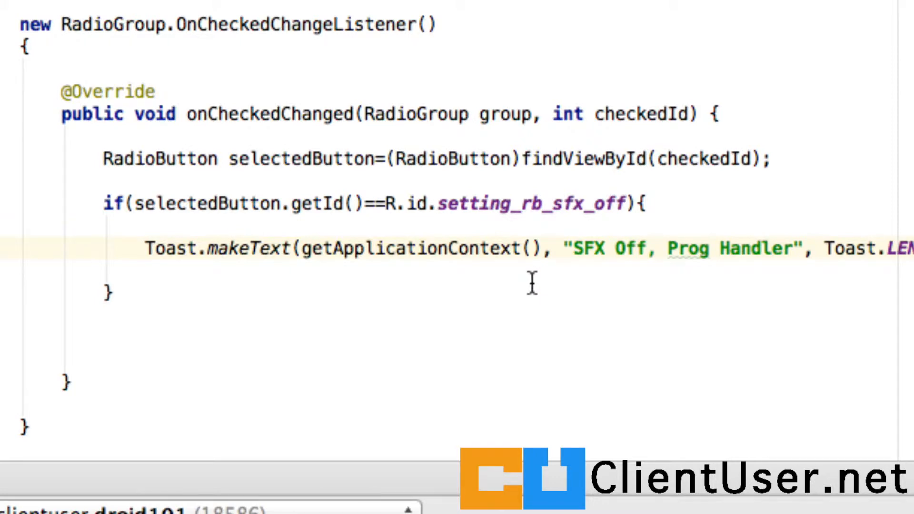
pyautogui.scroll(-3)
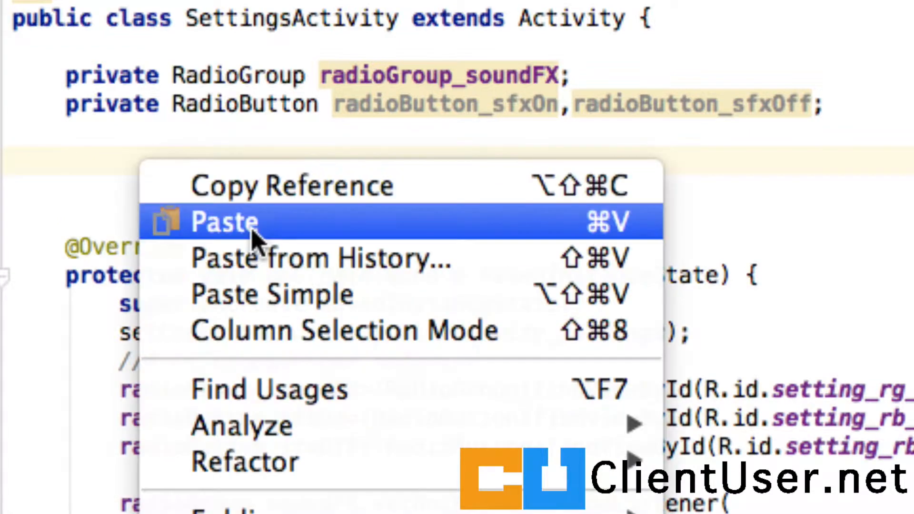
# - Paste 'protected Droid101ApplicationClass app;' below the RadioButton fields
pyautogui.click(223, 223)
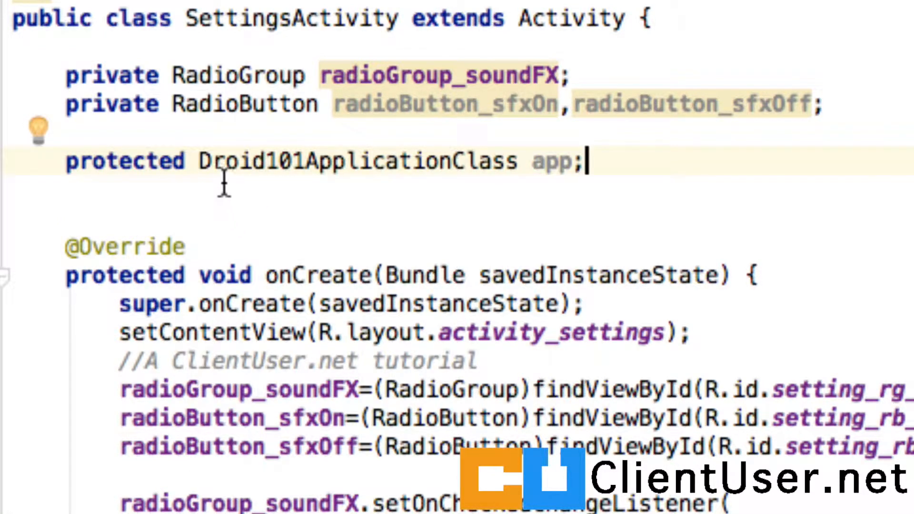
pyautogui.moveTo(367, 162)
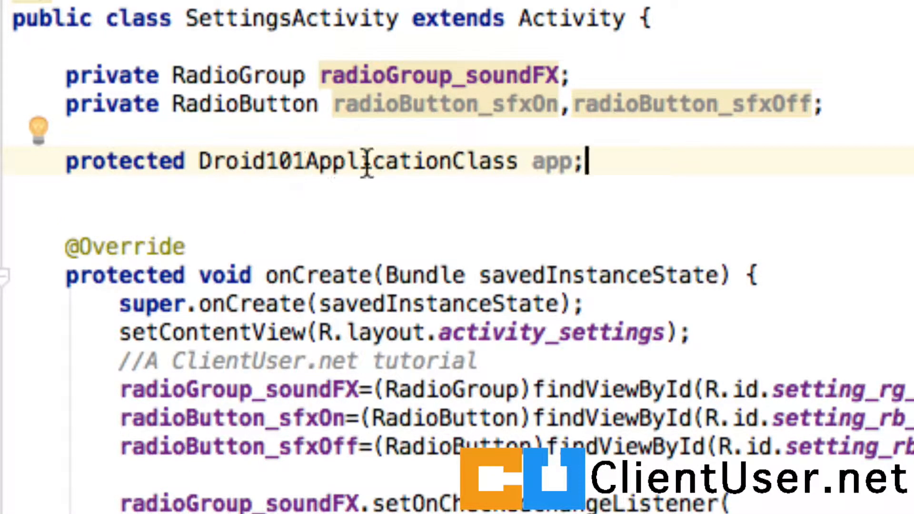
pyautogui.moveTo(626, 162)
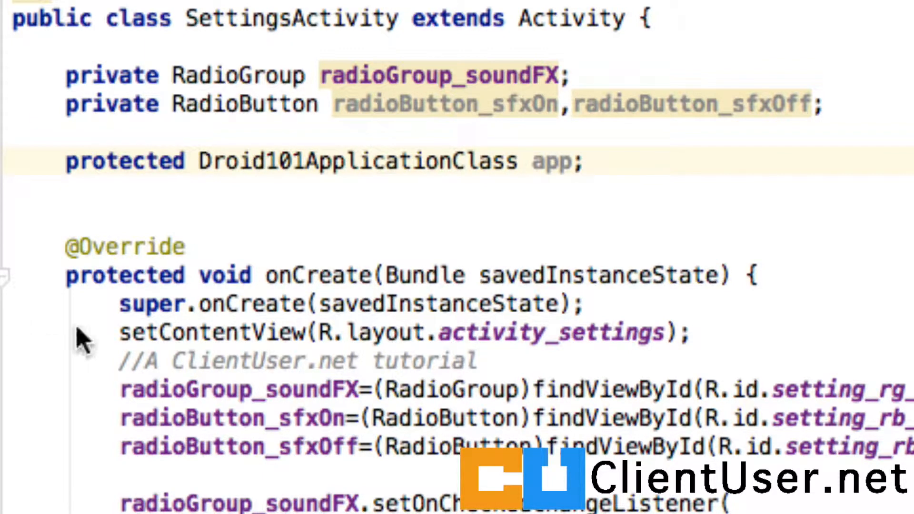
pyautogui.moveTo(464, 170)
pyautogui.write('app=(Droid101ApplicationClass)getApplication();')
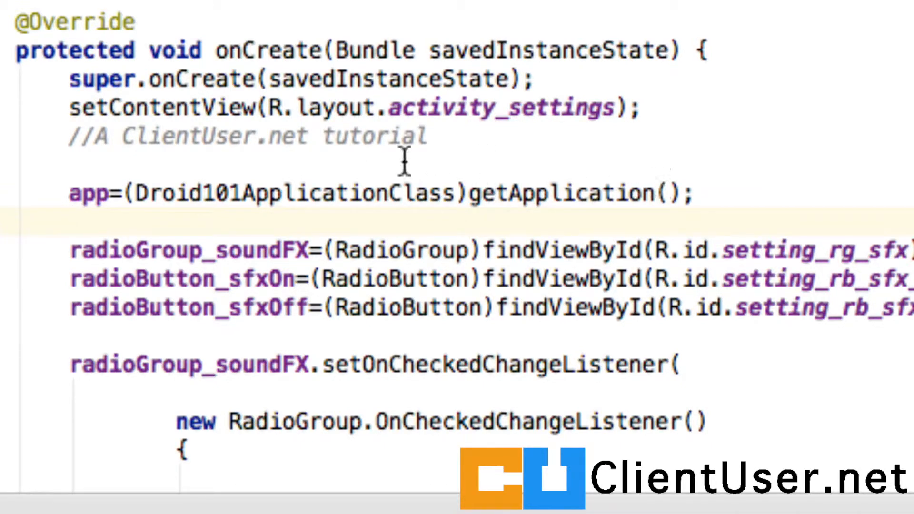
# - Add app=(Droid101ApplicationClass)getApplication(); to SettingsActivity's onCreate
pyautogui.doubleClick(233, 193)
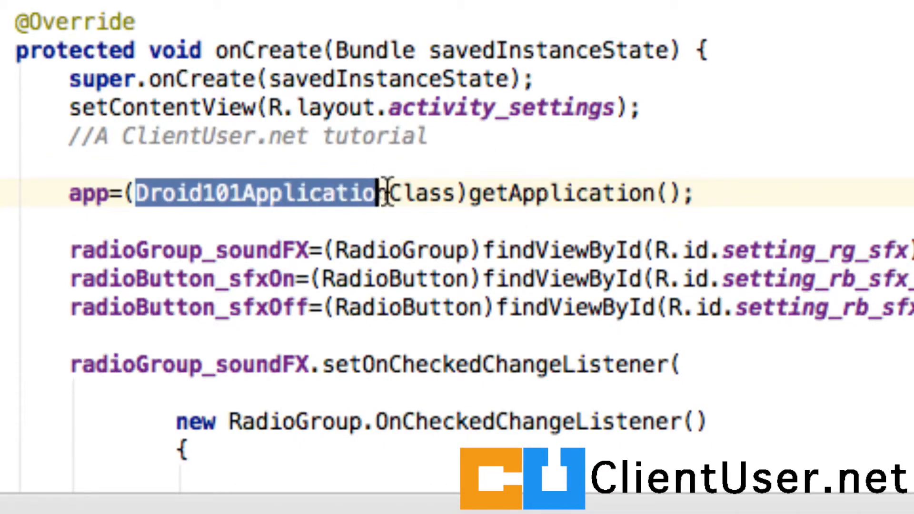
pyautogui.click(99, 192)
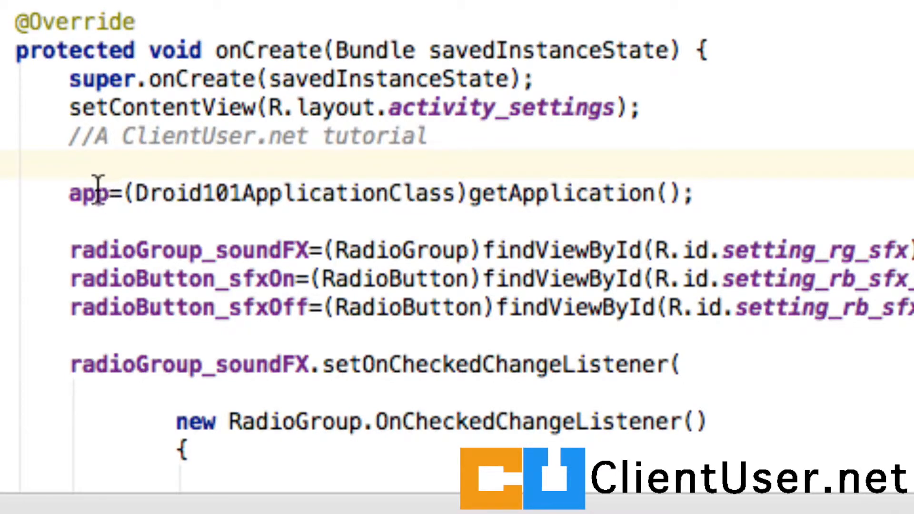
pyautogui.doubleClick(88, 193)
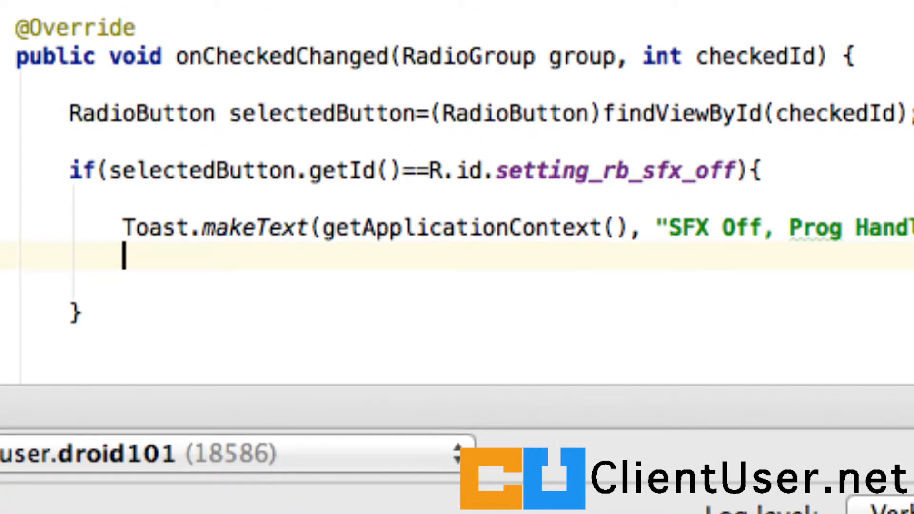
# - Call app.setSoundFX_state(false) in the off handler and app.setSoundFX_state(true) in the on handler
pyautogui.write('app.setSoundFX_state();')
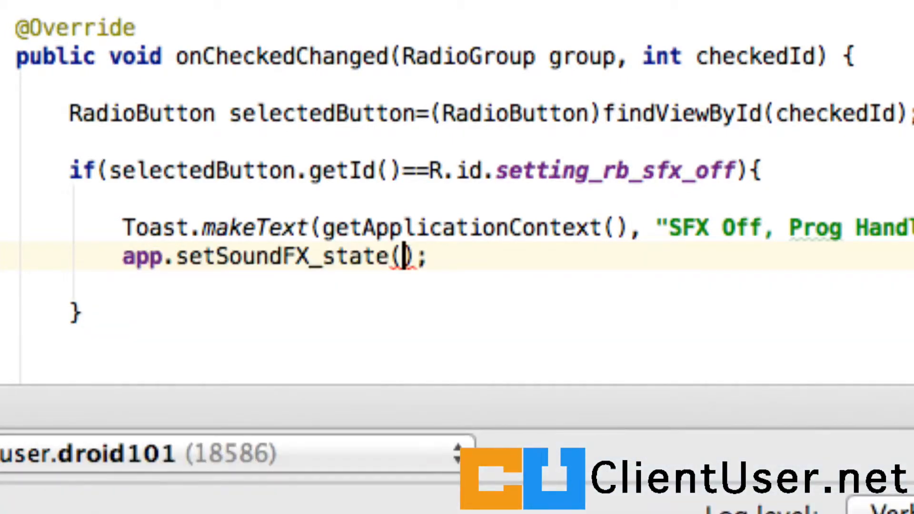
pyautogui.write('false')
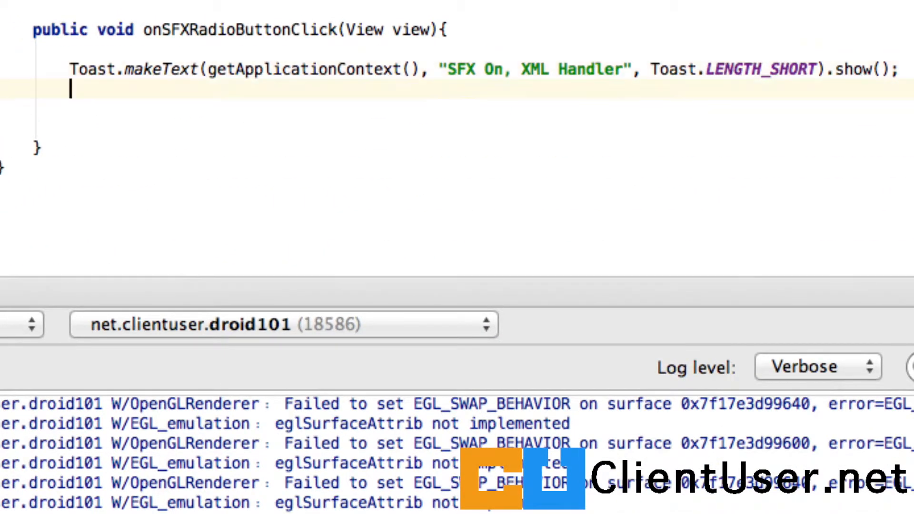
pyautogui.write('app.setSoundFX_state();')
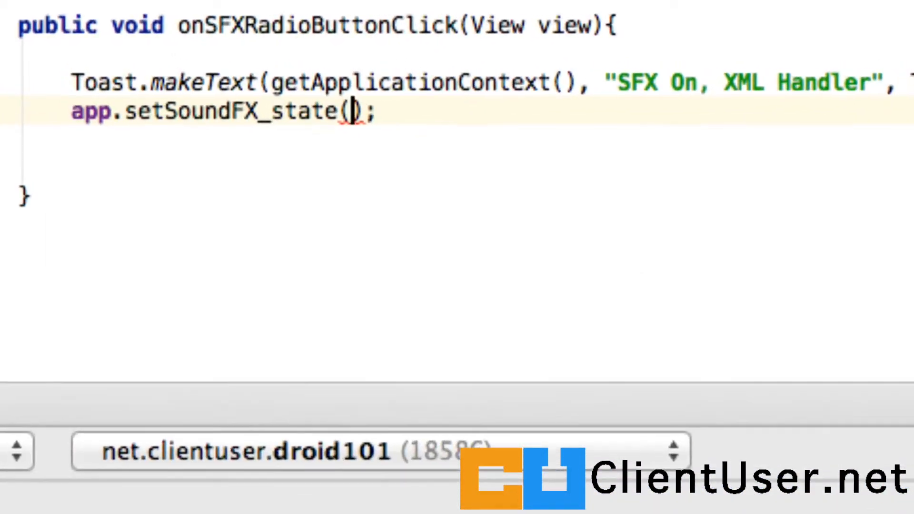
pyautogui.write('true')
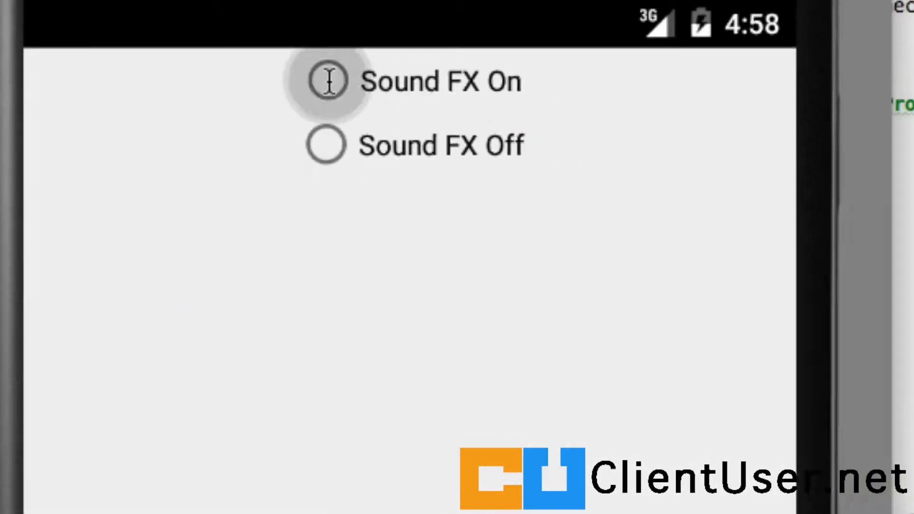
pyautogui.click(328, 80)
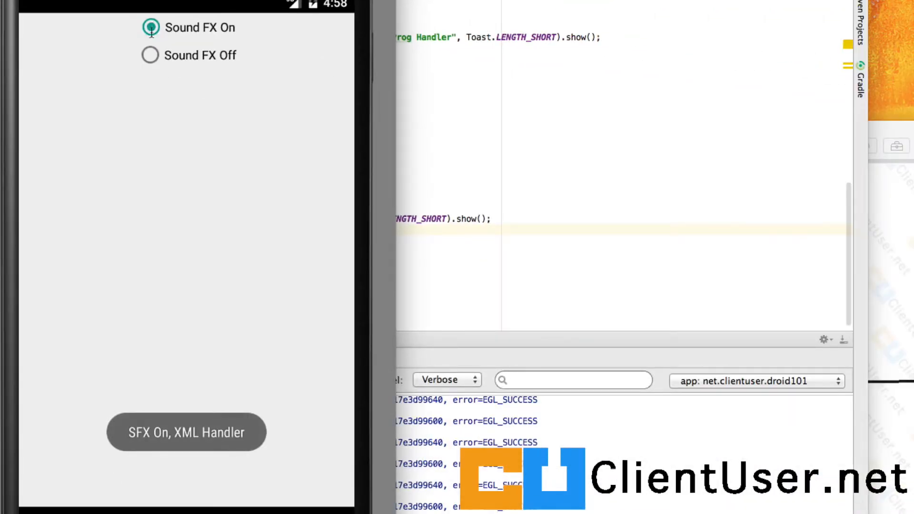
pyautogui.click(150, 55)
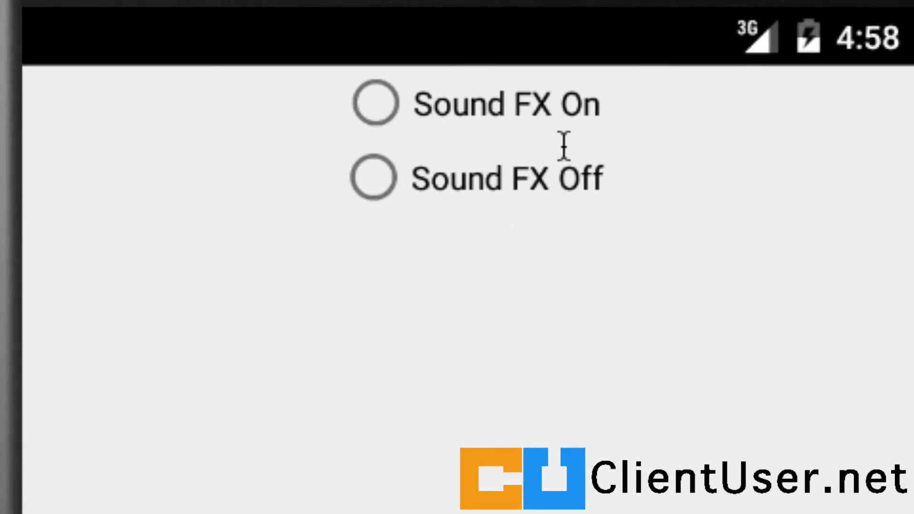
pyautogui.moveTo(414, 143)
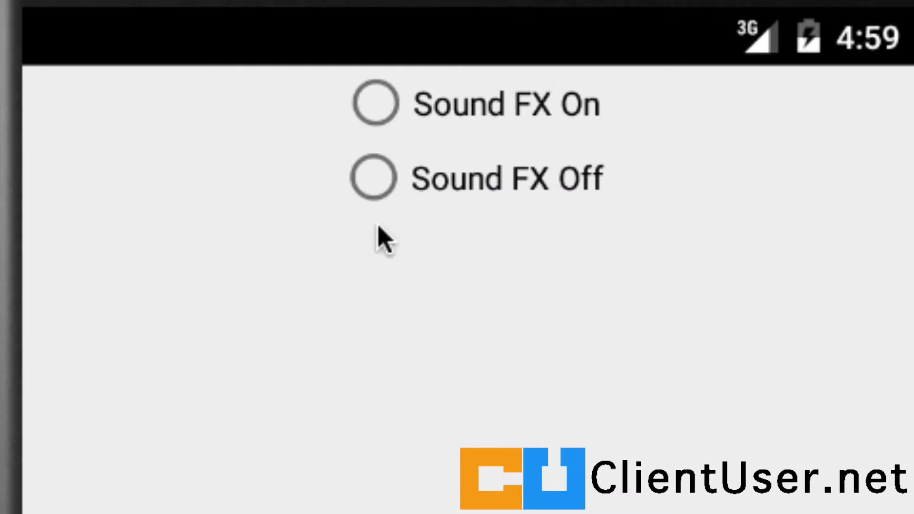
pyautogui.moveTo(391, 217)
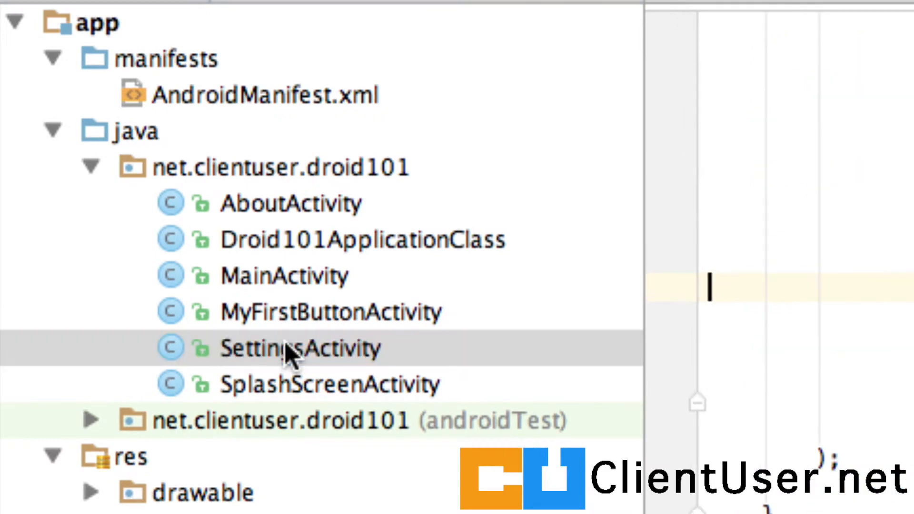
# - Review the if/else on app.getSoundFX_state() that pre-checks radioButton_sfxOn
pyautogui.doubleClick(300, 348)
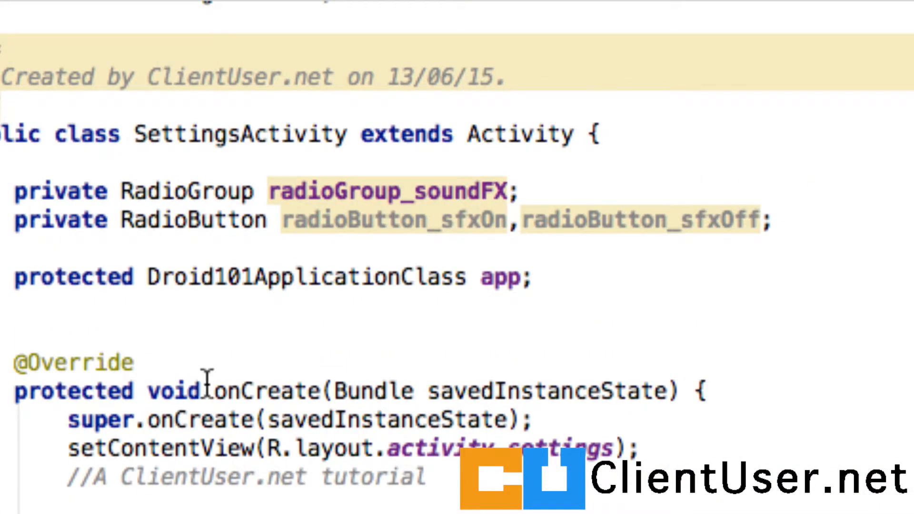
pyautogui.scroll(-3)
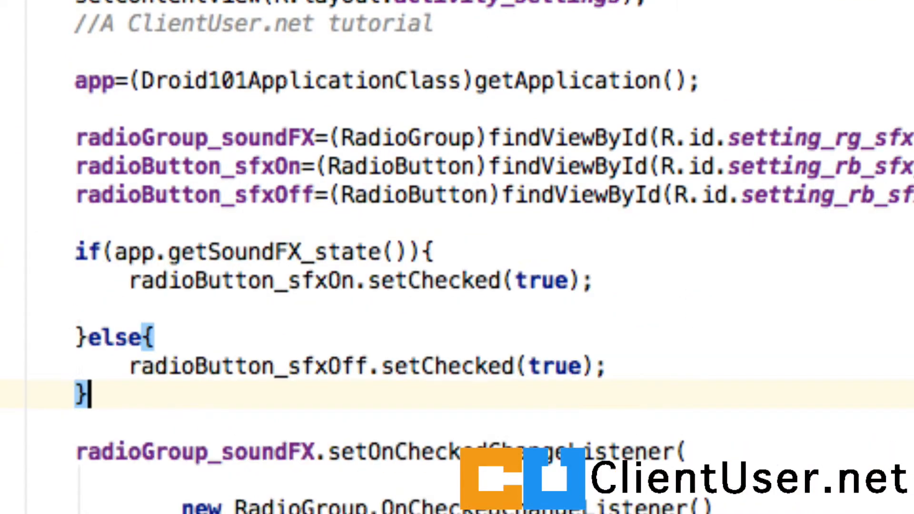
pyautogui.scroll(-3)
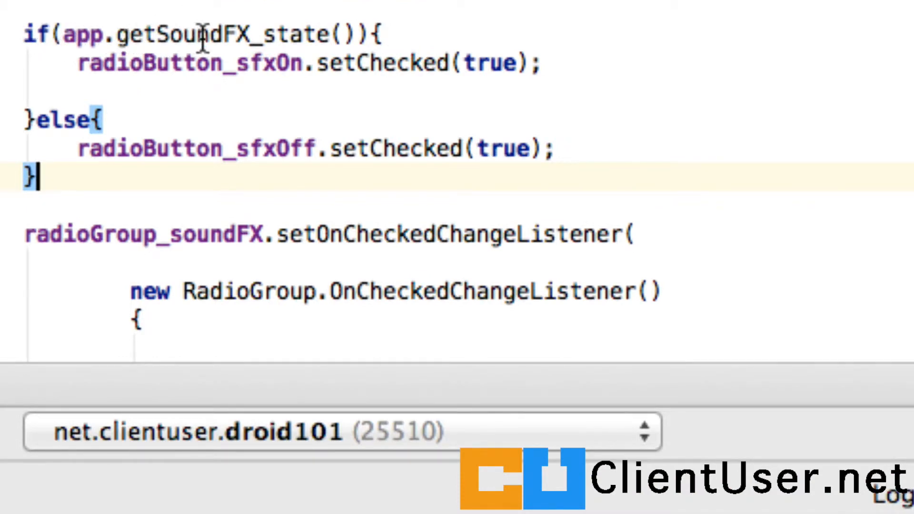
pyautogui.moveTo(87, 35)
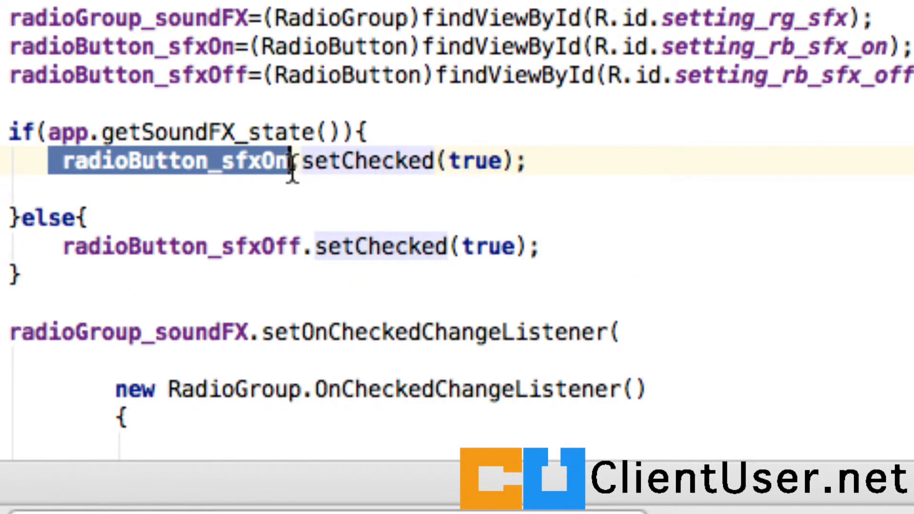
pyautogui.click(533, 161)
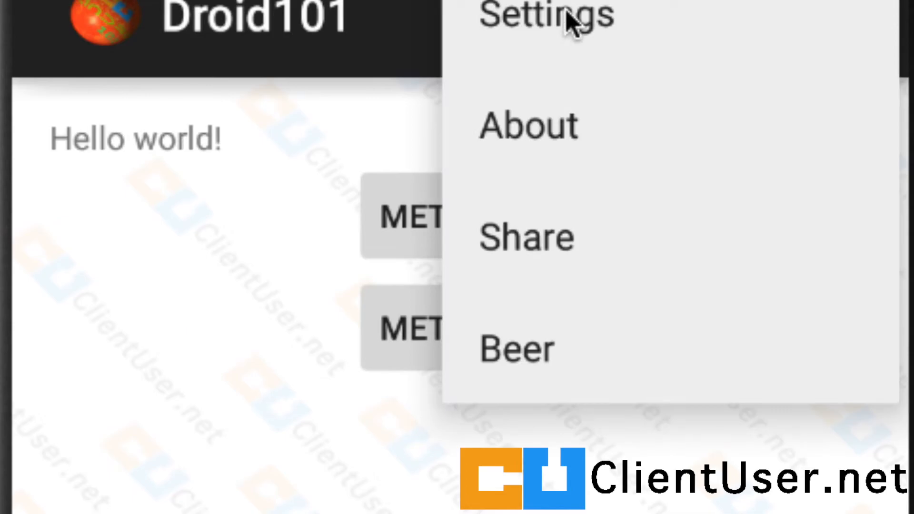
pyautogui.click(546, 17)
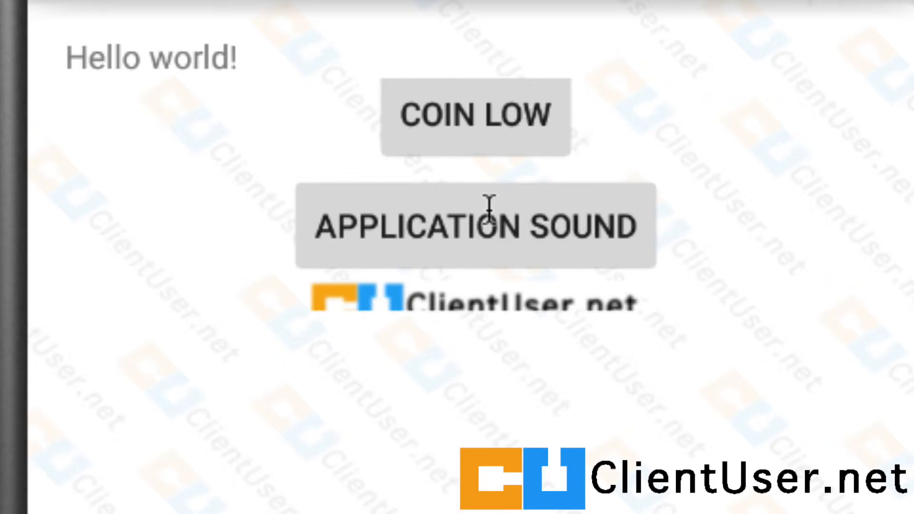
pyautogui.moveTo(518, 228)
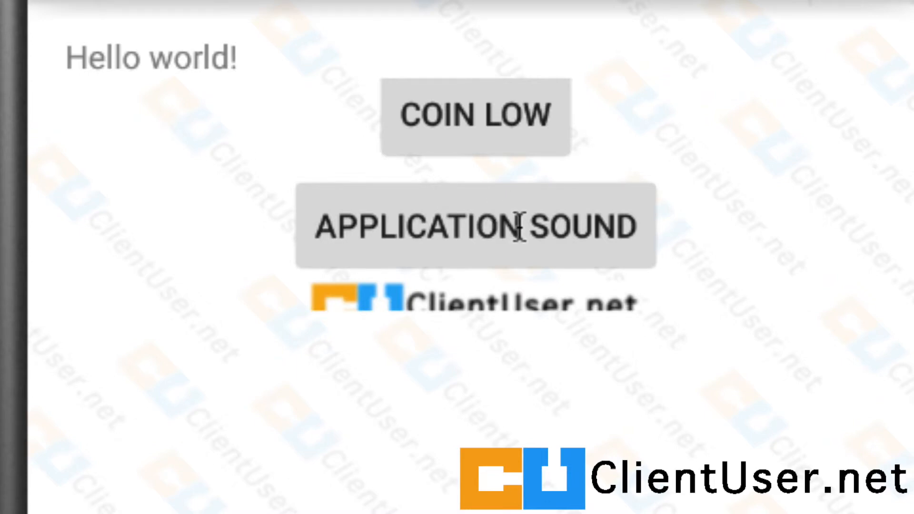
pyautogui.moveTo(481, 242)
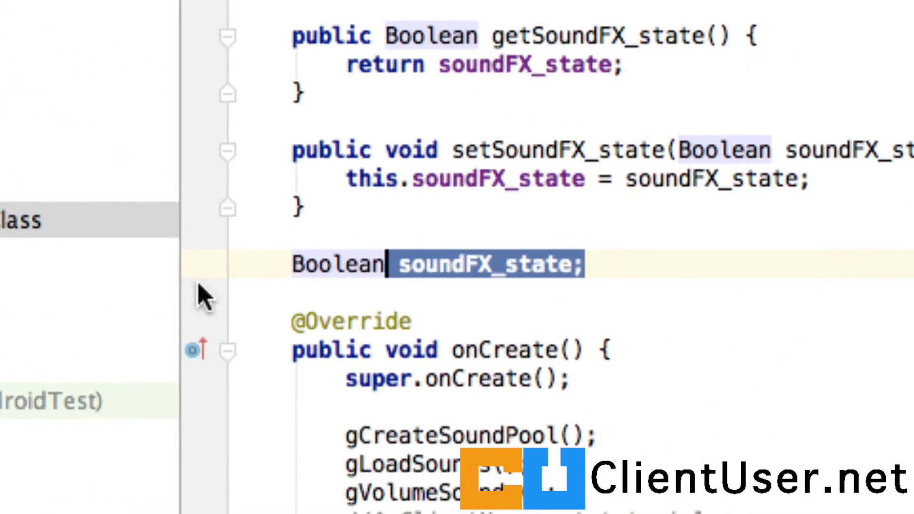
# - Wrap globalSoundPool.play in playGSoundCoin with if(soundFX_state==true)
pyautogui.scroll(-3)
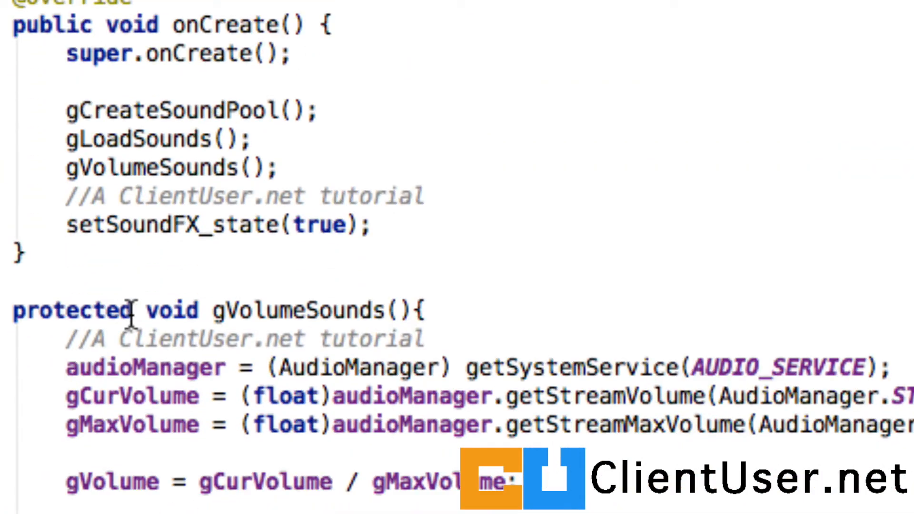
pyautogui.write('if')
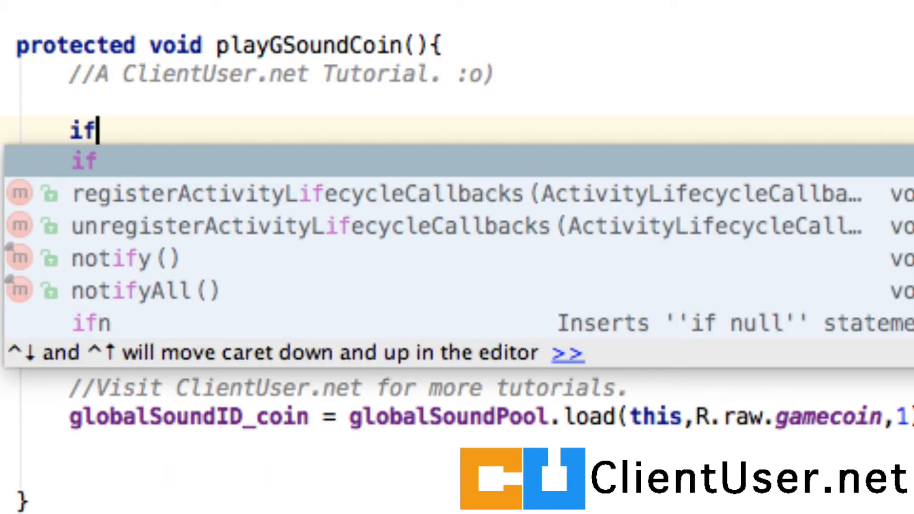
pyautogui.write('(soundFX_state')
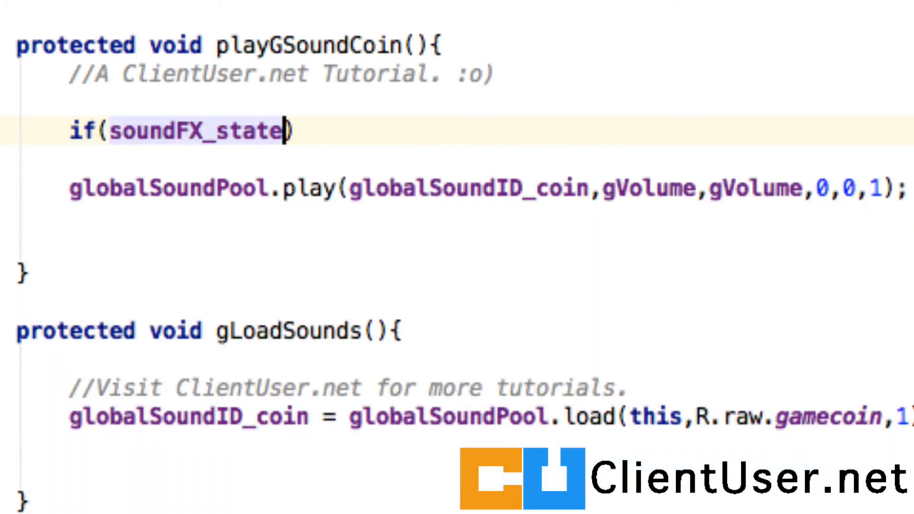
pyautogui.write('==t')
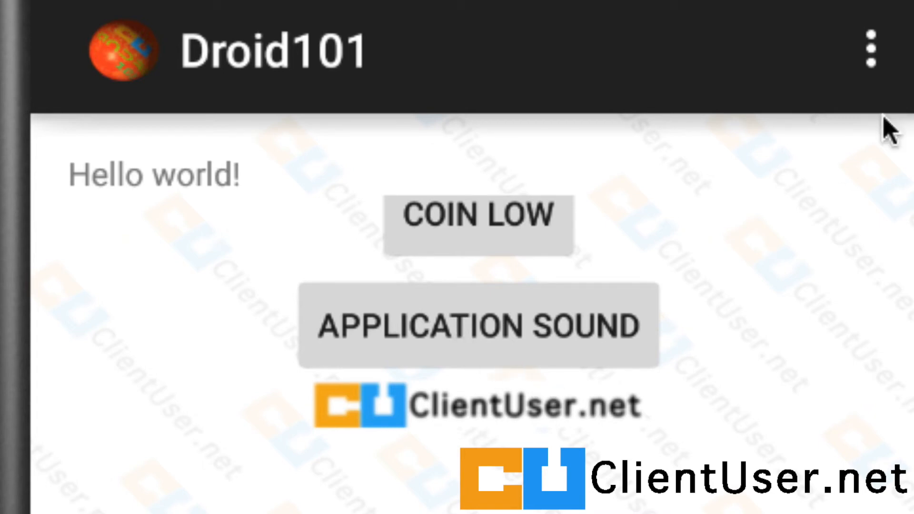
# - In the emulator, set Sound FX Off in Settings and tap APPLICATION SOUND twice
pyautogui.click(871, 48)
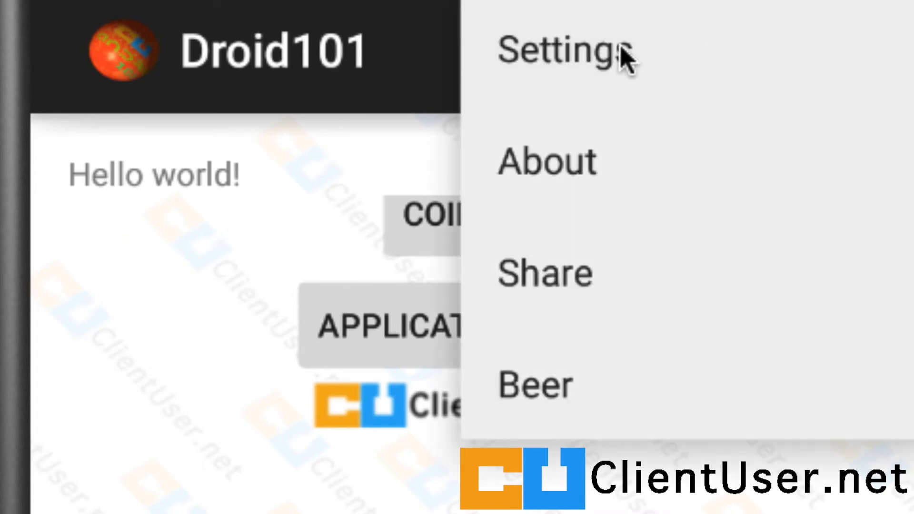
pyautogui.click(562, 52)
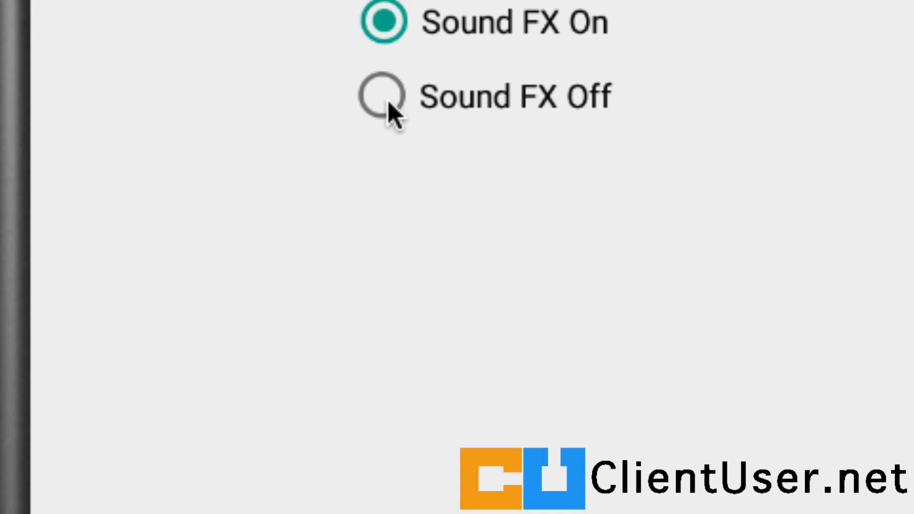
pyautogui.click(382, 95)
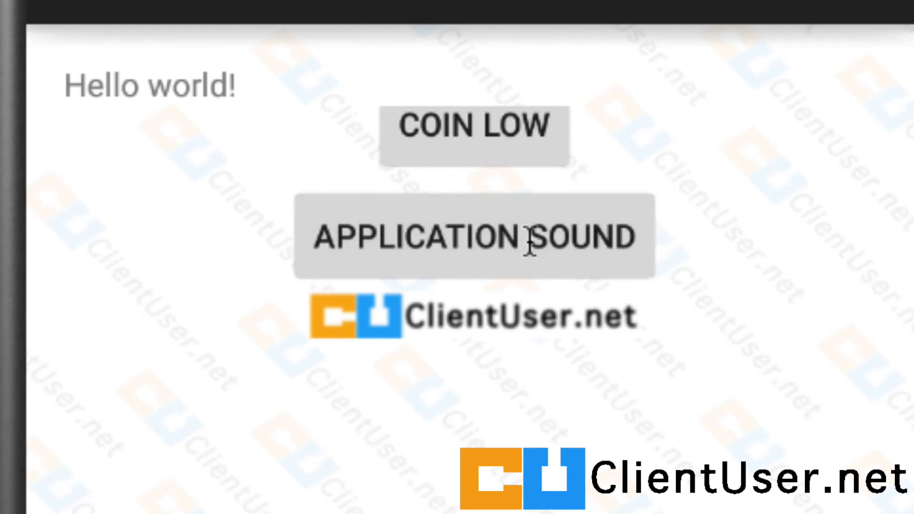
pyautogui.click(471, 236)
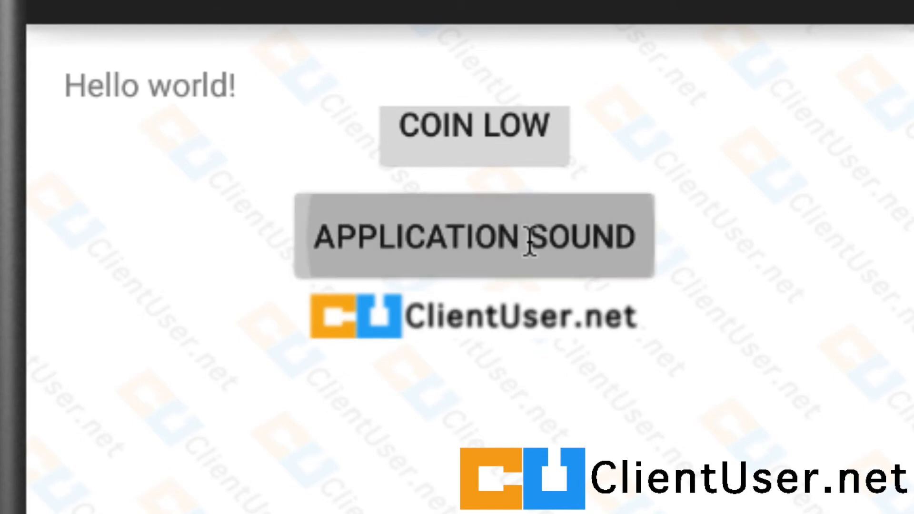
pyautogui.click(472, 236)
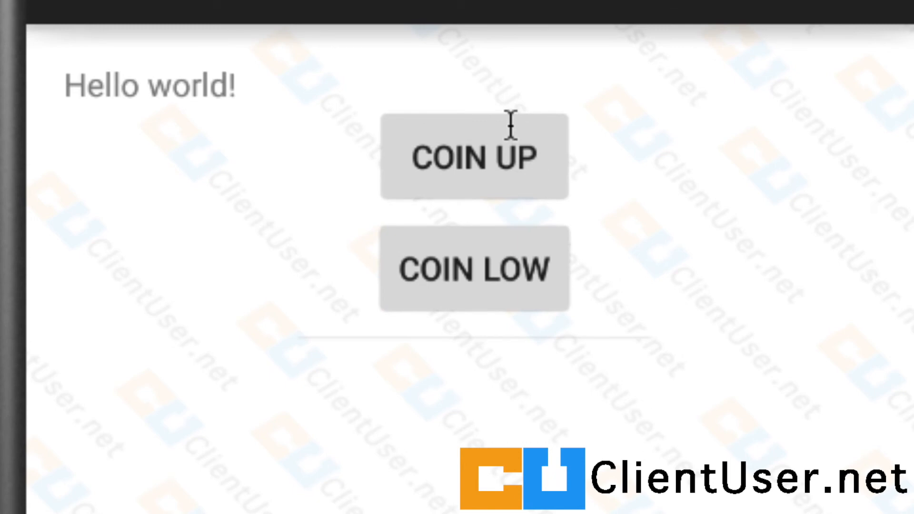
pyautogui.moveTo(470, 159)
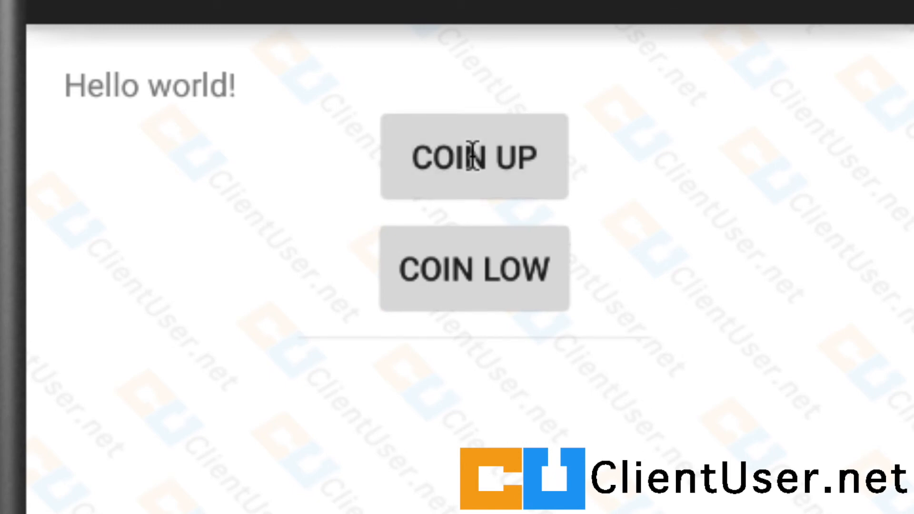
pyautogui.moveTo(632, 211)
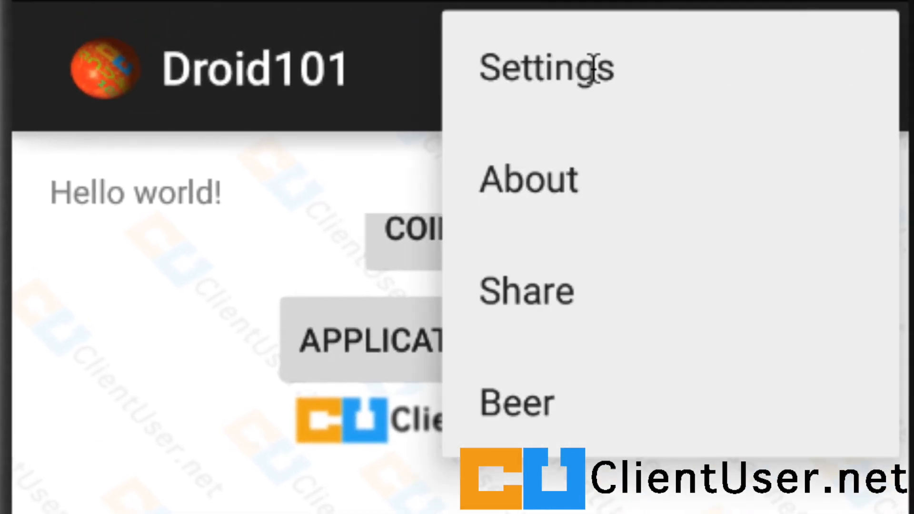
# - Reopen Settings and test the application sound again with effects off
pyautogui.click(544, 66)
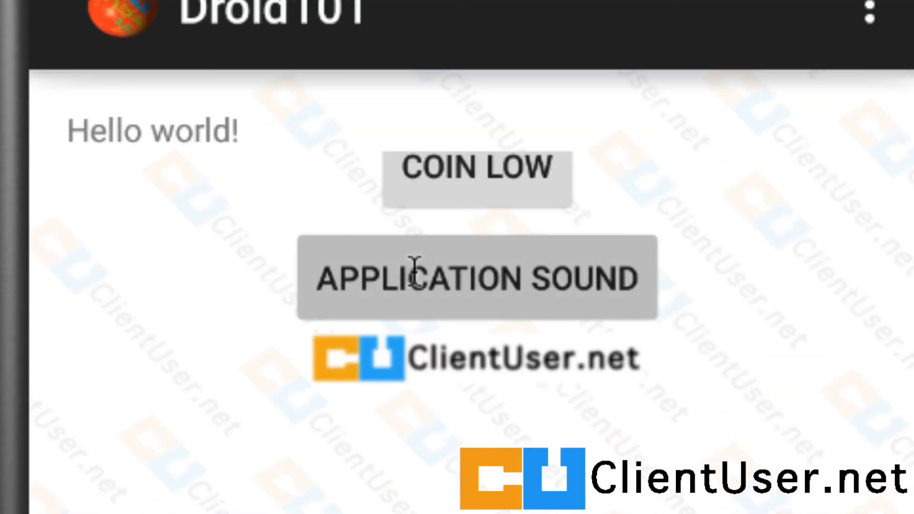
pyautogui.click(474, 277)
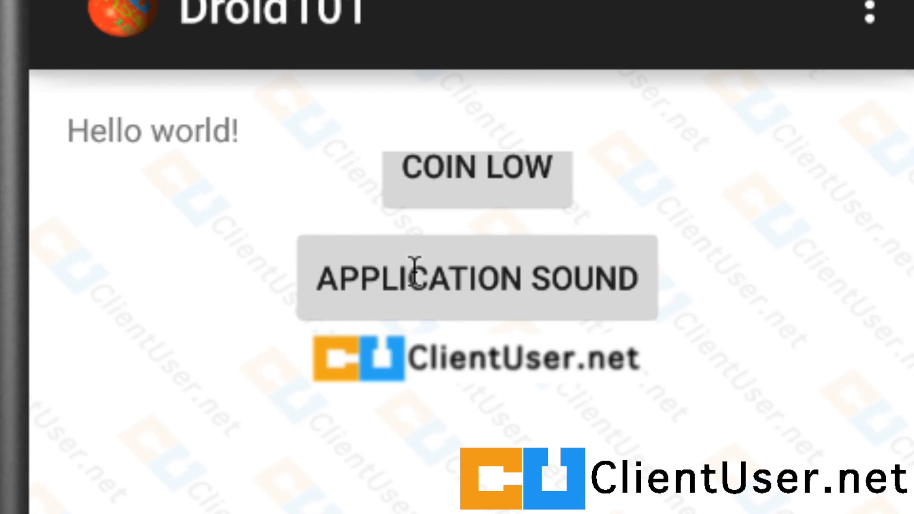